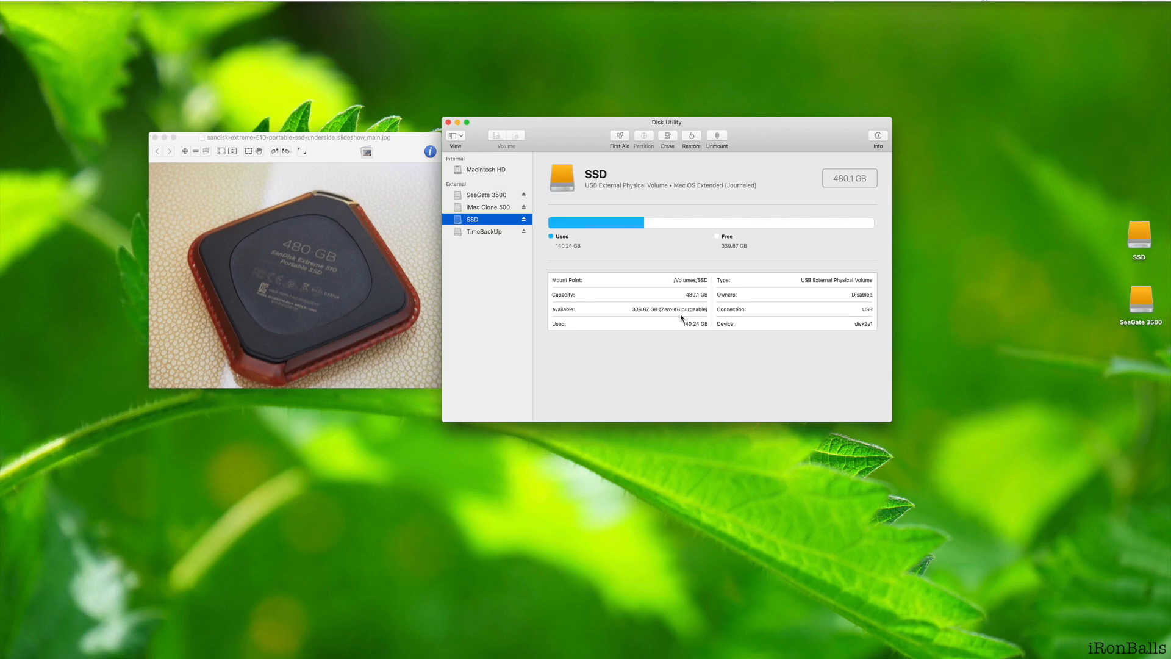
Step: Review the erase format choices, including APFS variants, for the SeaGate 3500 volume without erasing
left_click(668, 135)
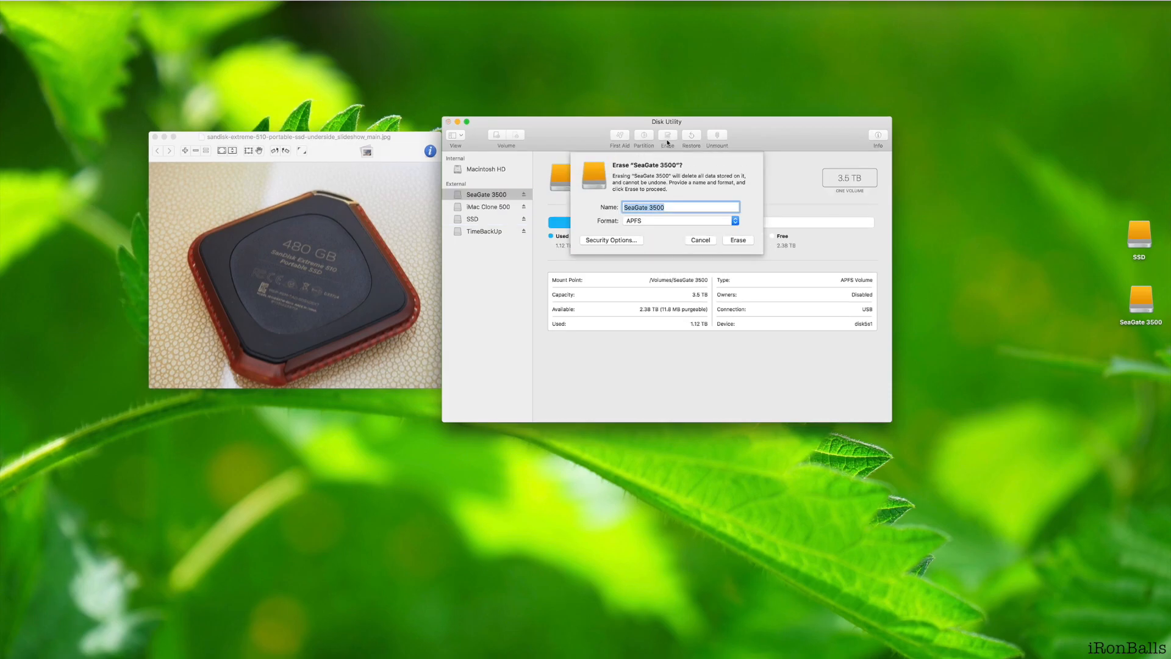
mouse_move(665, 220)
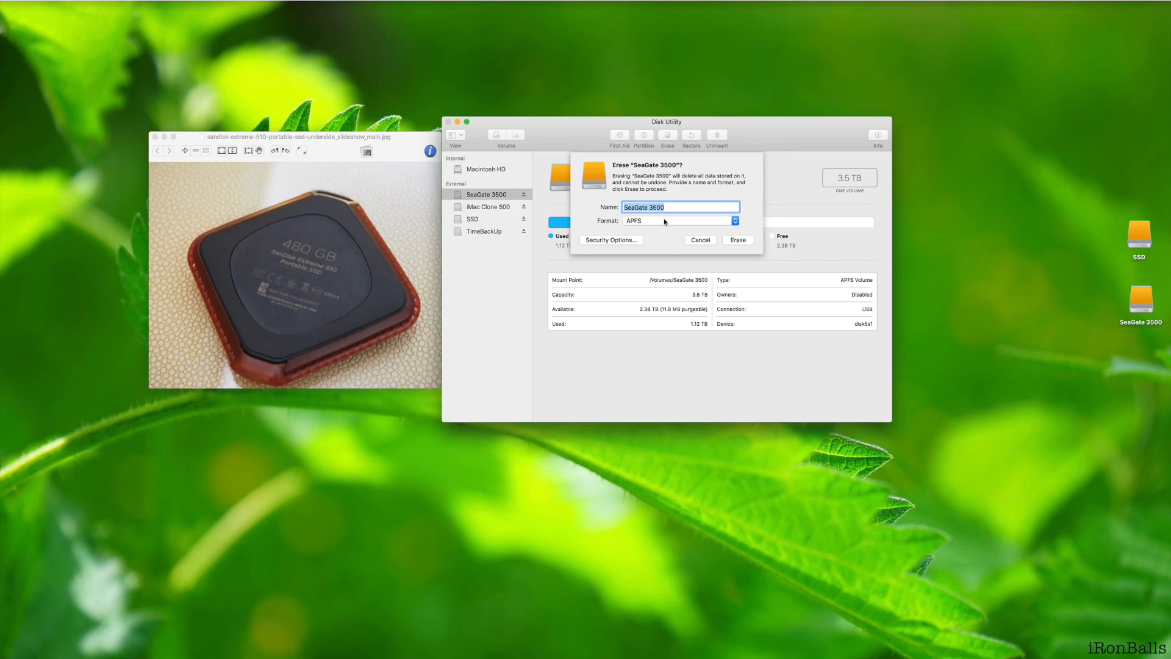
left_click(681, 221)
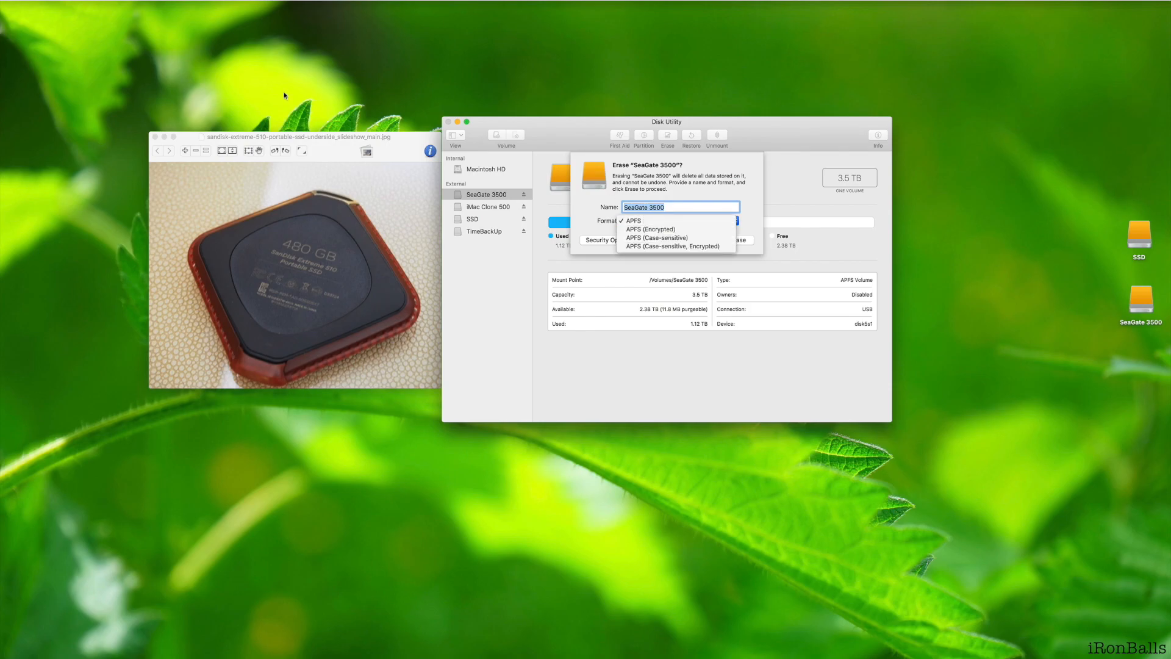
left_click(18, 5)
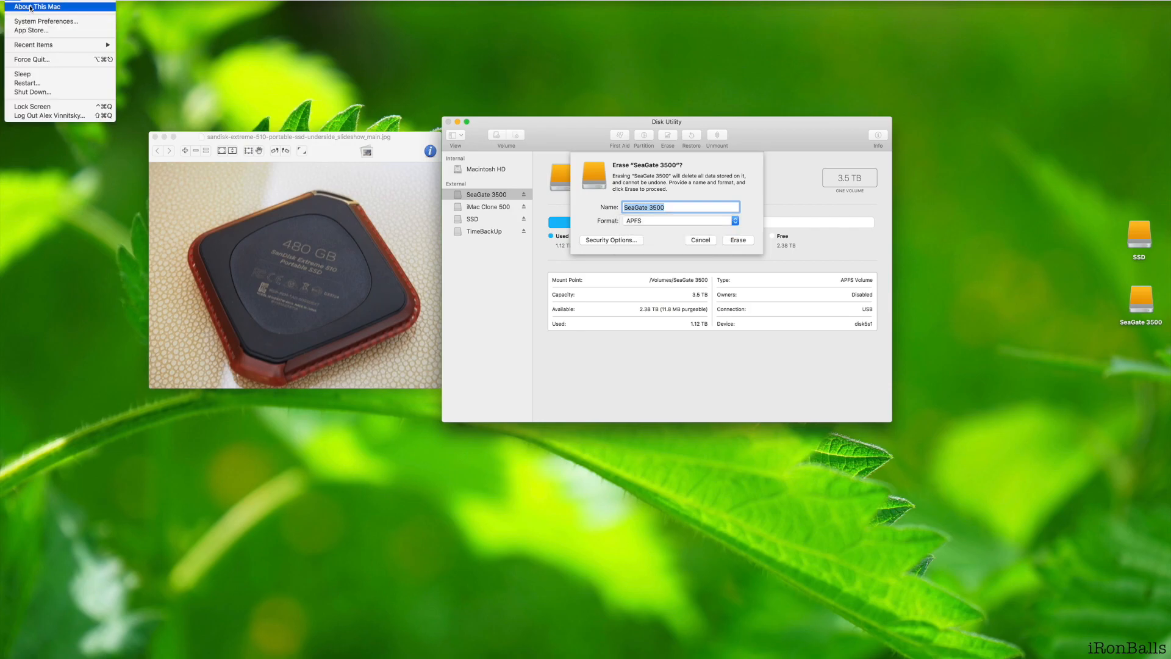
left_click(35, 5)
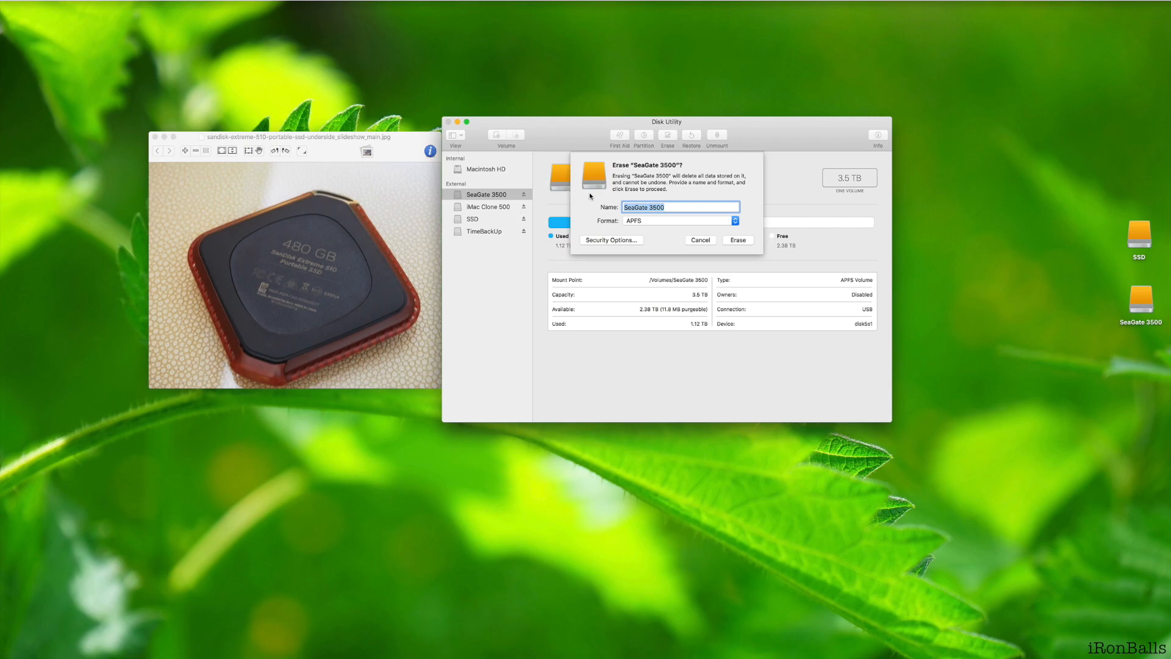
left_click(473, 218)
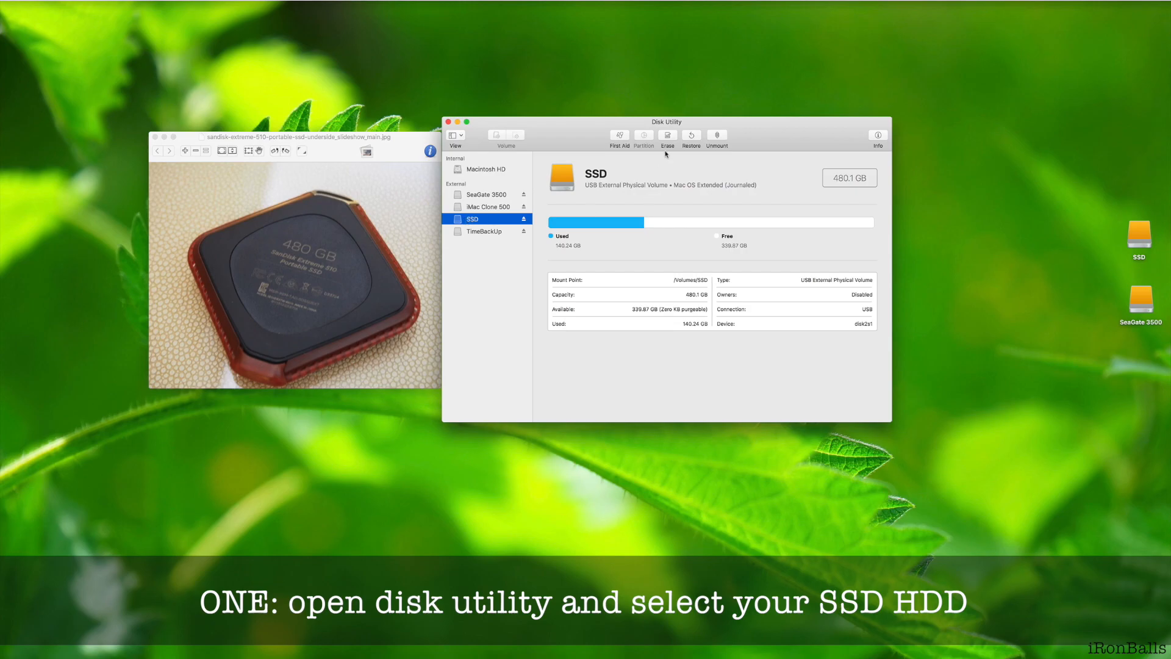
Step: Review erase options for the SSD volume, keep Mac OS Extended (Journaled), and cancel the erase
left_click(666, 134)
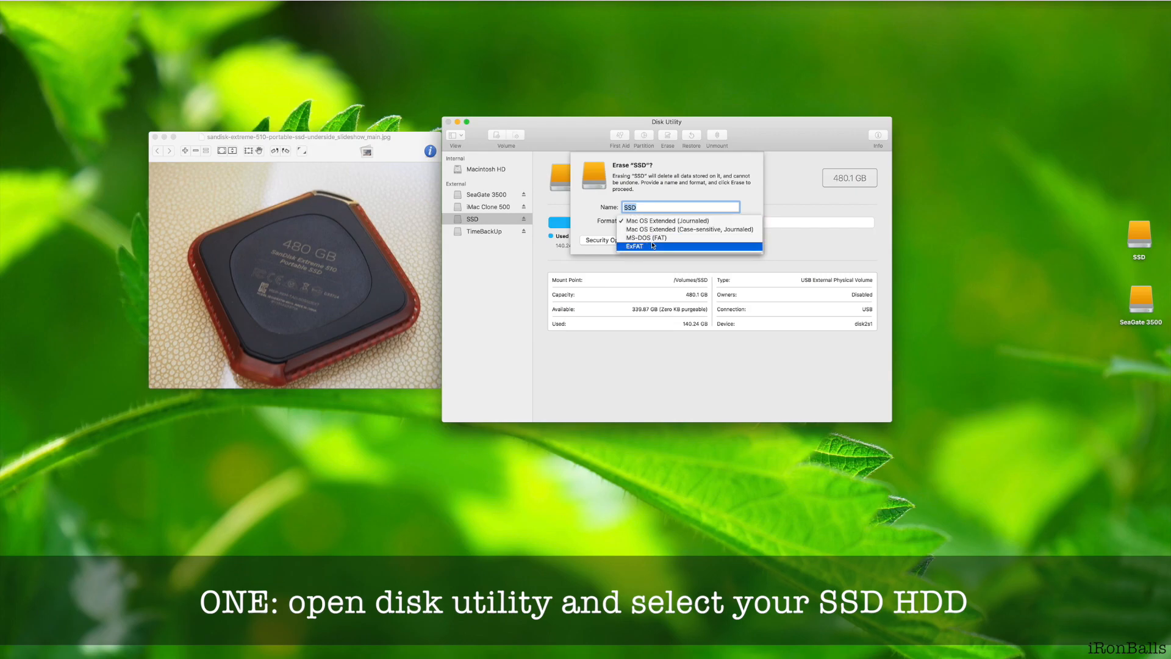
left_click(666, 220)
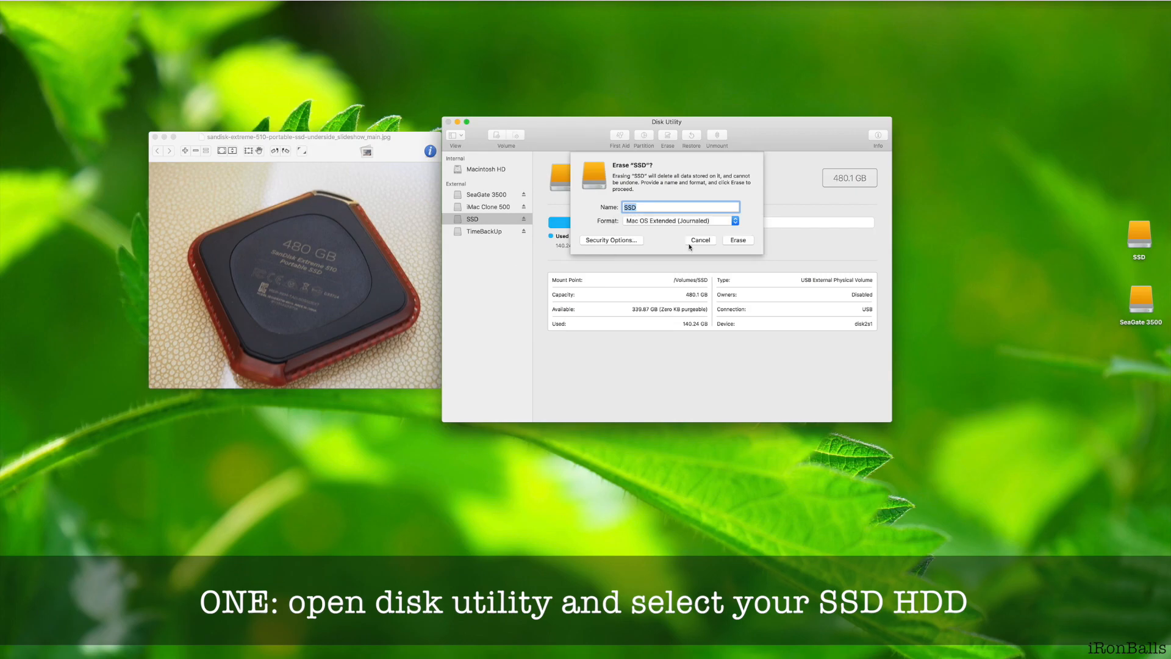
left_click(702, 240)
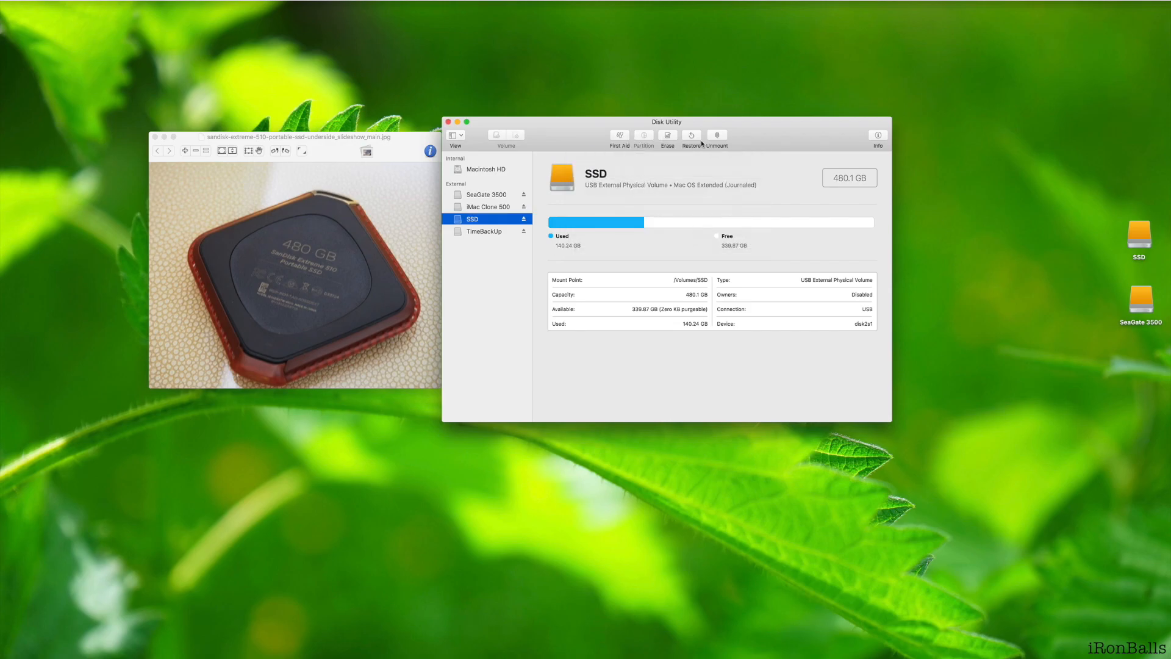
Step: Run First Aid on the SSD volume, view the detailed log, and dismiss the successful result
left_click(619, 136)
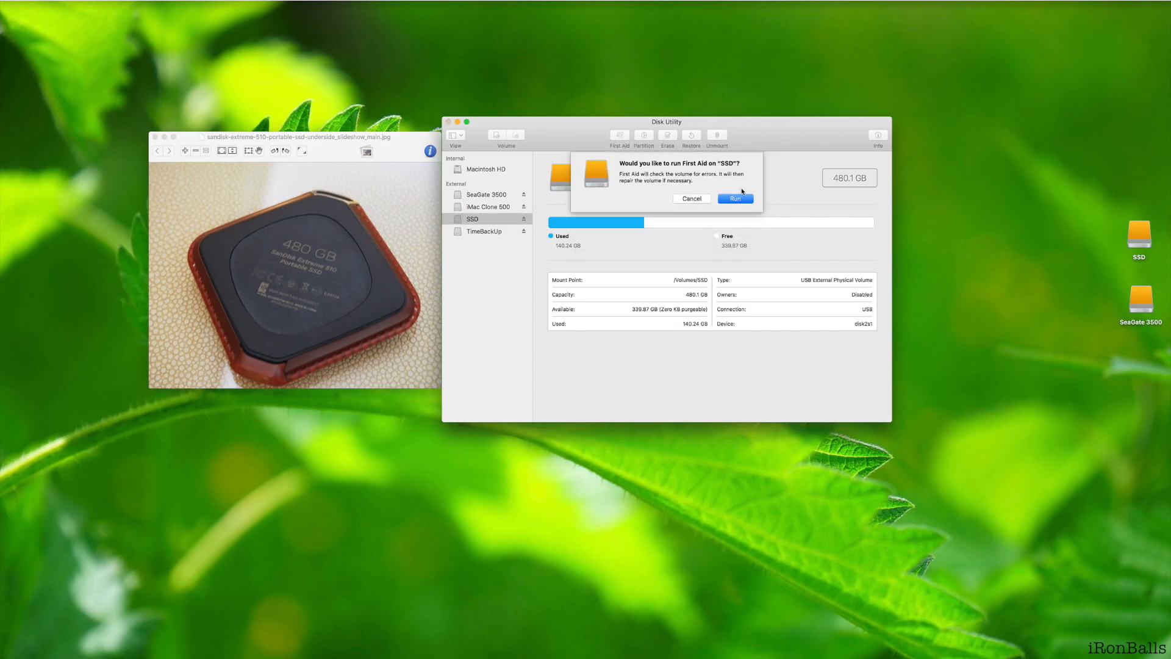
left_click(735, 197)
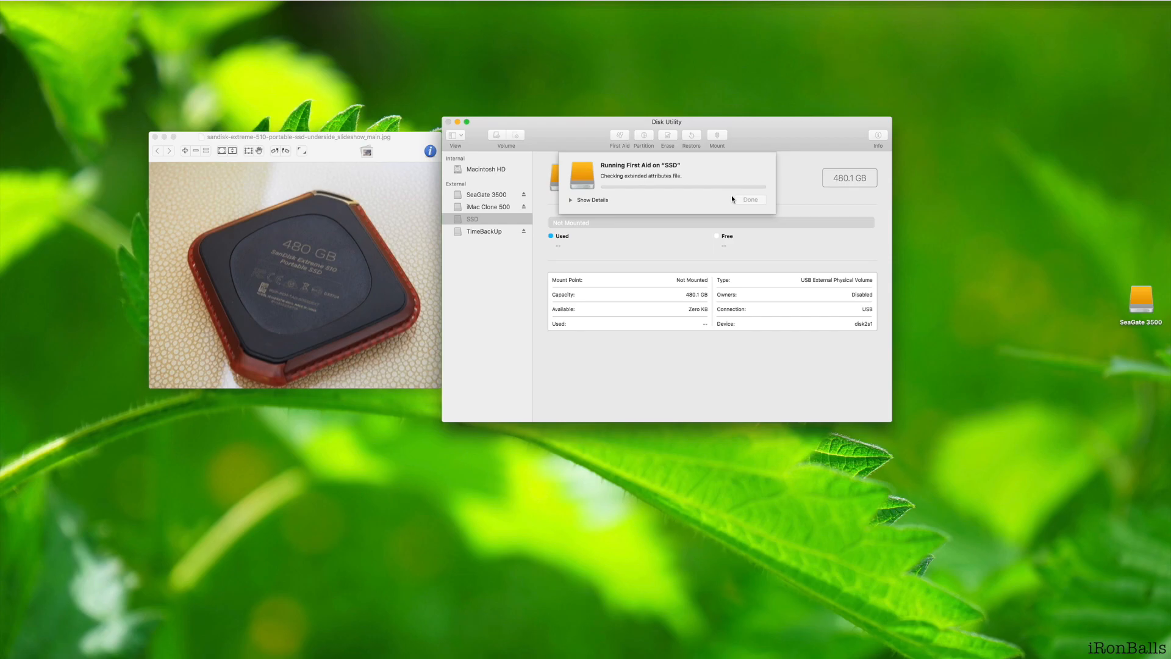
left_click(589, 200)
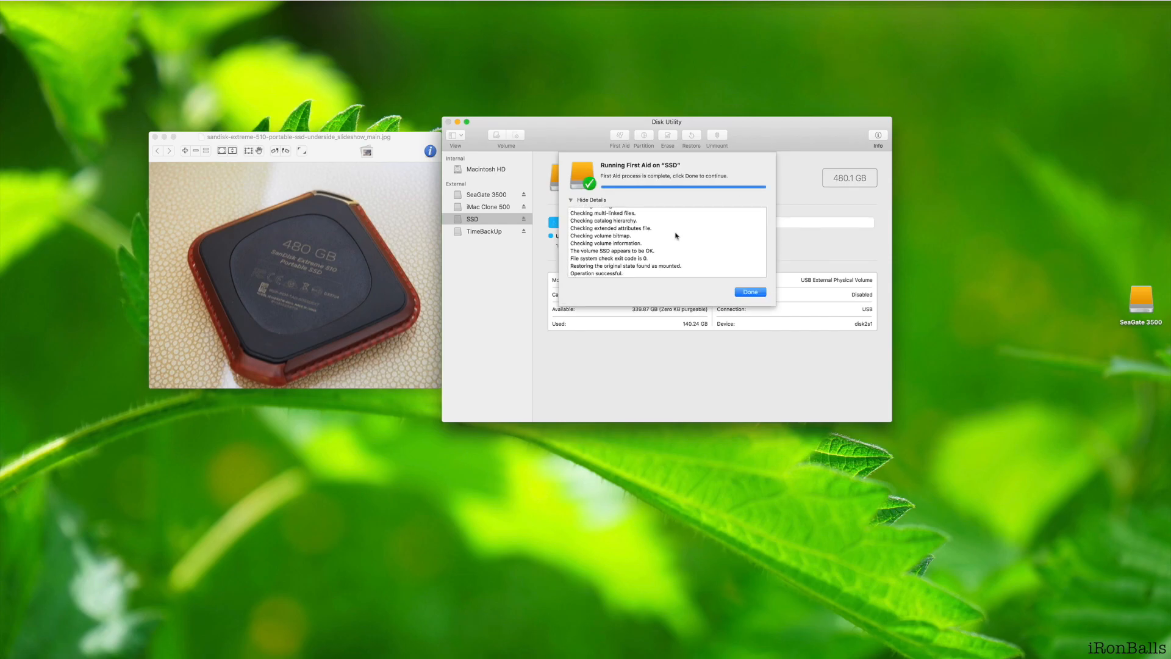
left_click(750, 291)
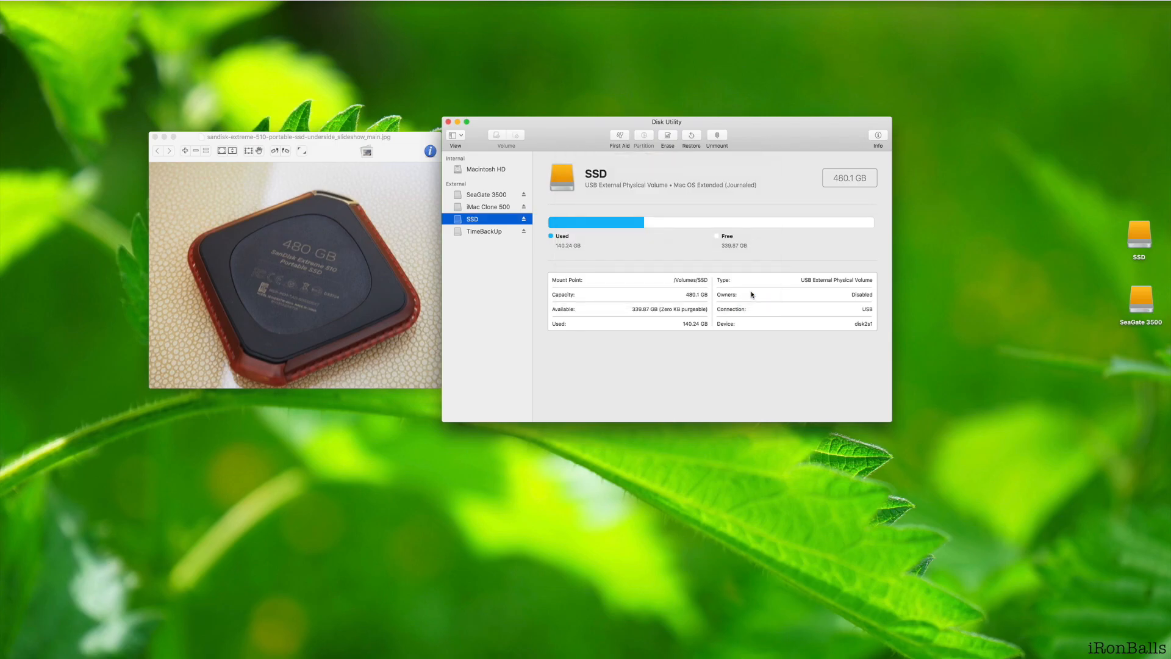
mouse_move(507, 194)
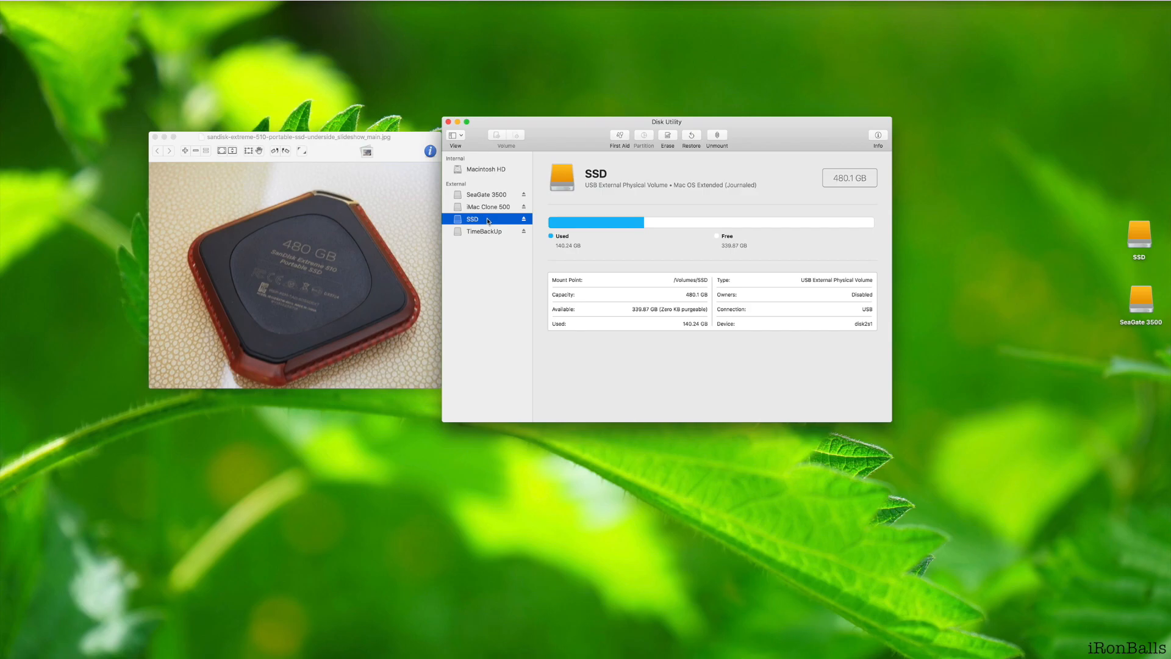
Step: Convert the SSD volume to APFS from its context menu and view the conversion-failure details
right_click(486, 219)
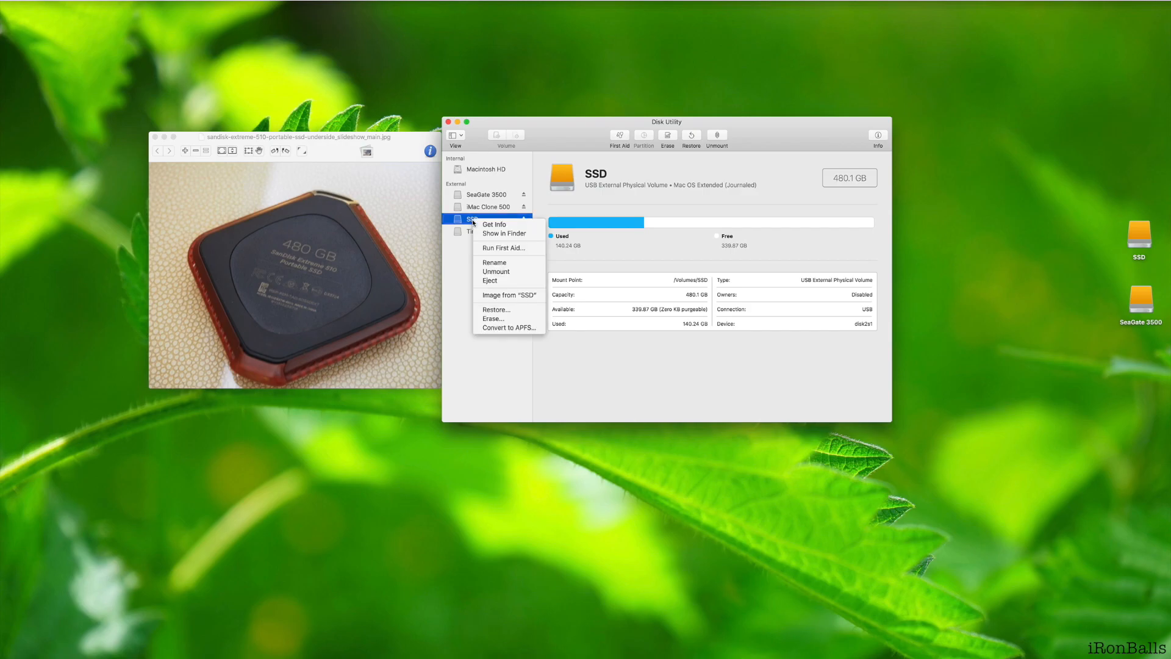
mouse_move(509, 327)
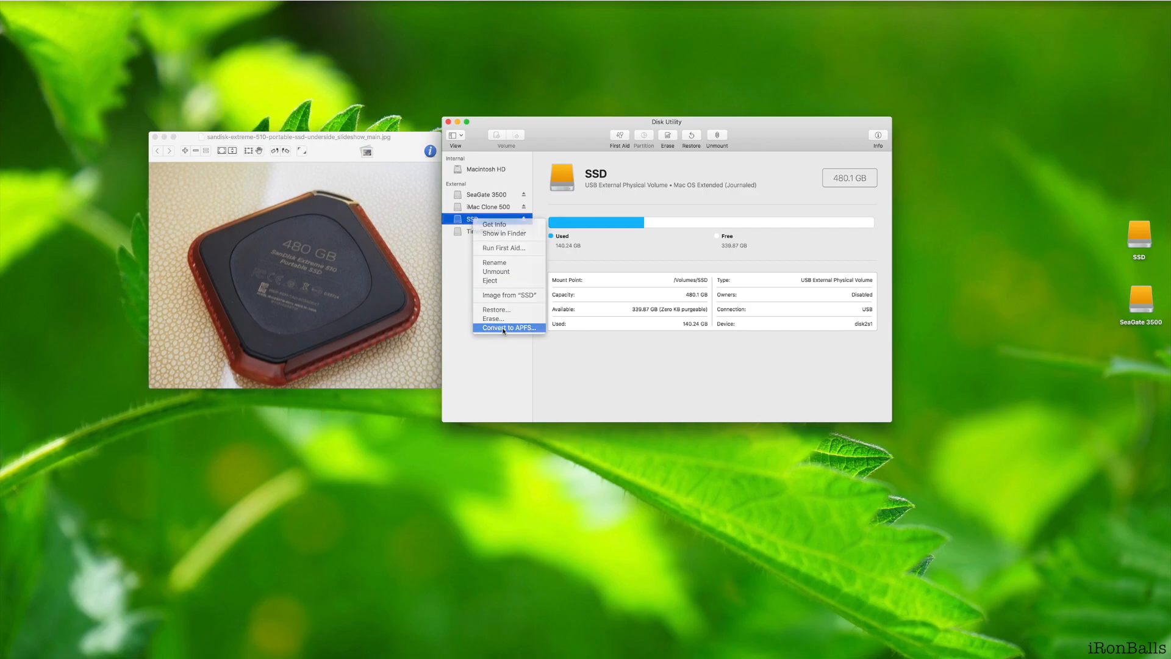
left_click(507, 327)
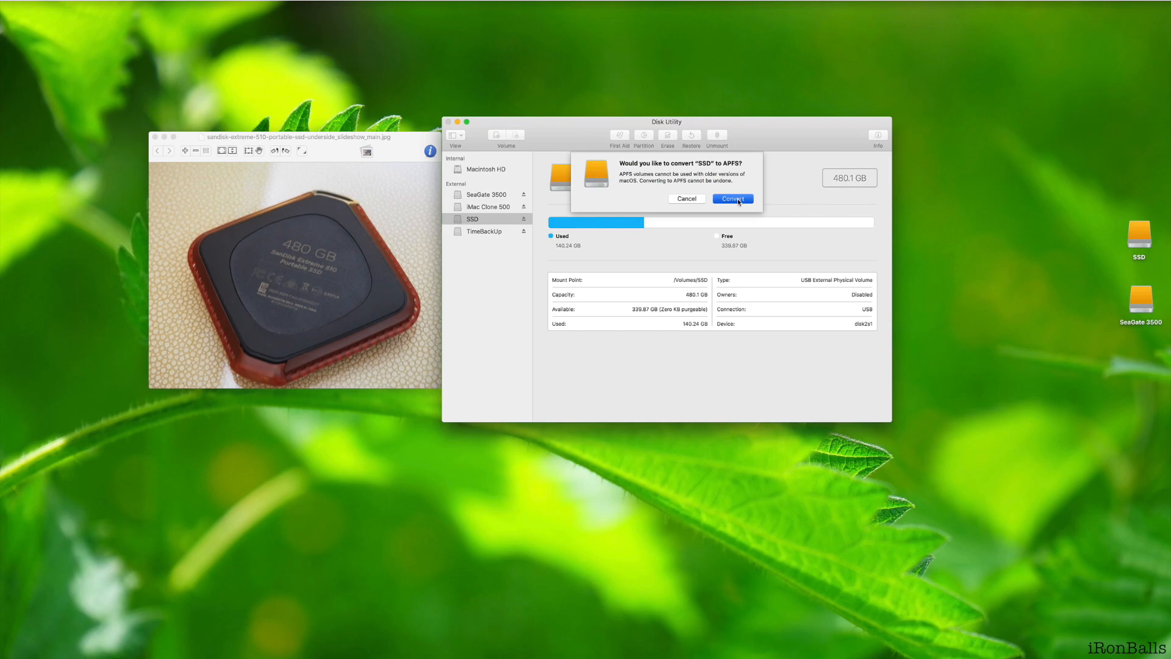
left_click(733, 198)
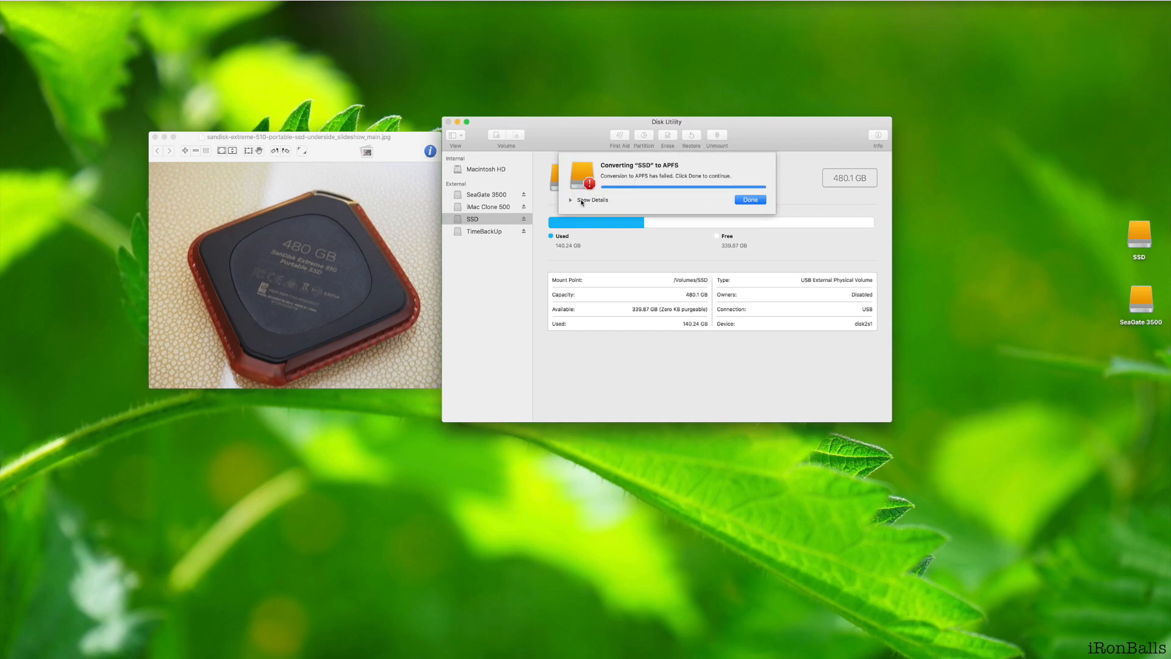
left_click(591, 200)
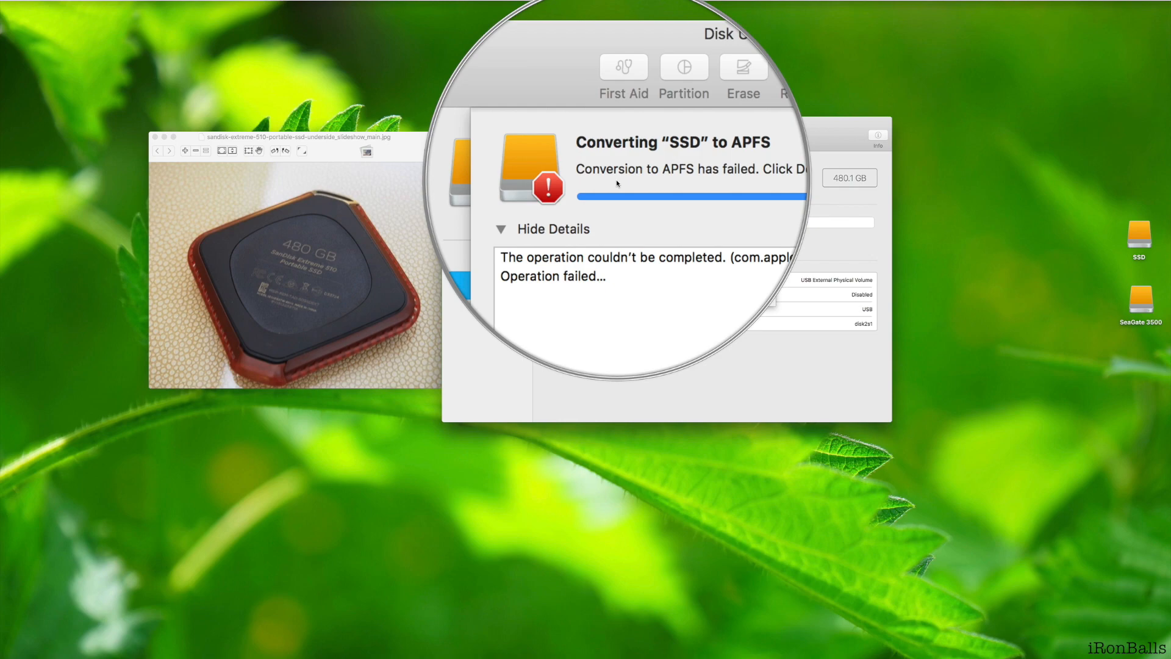